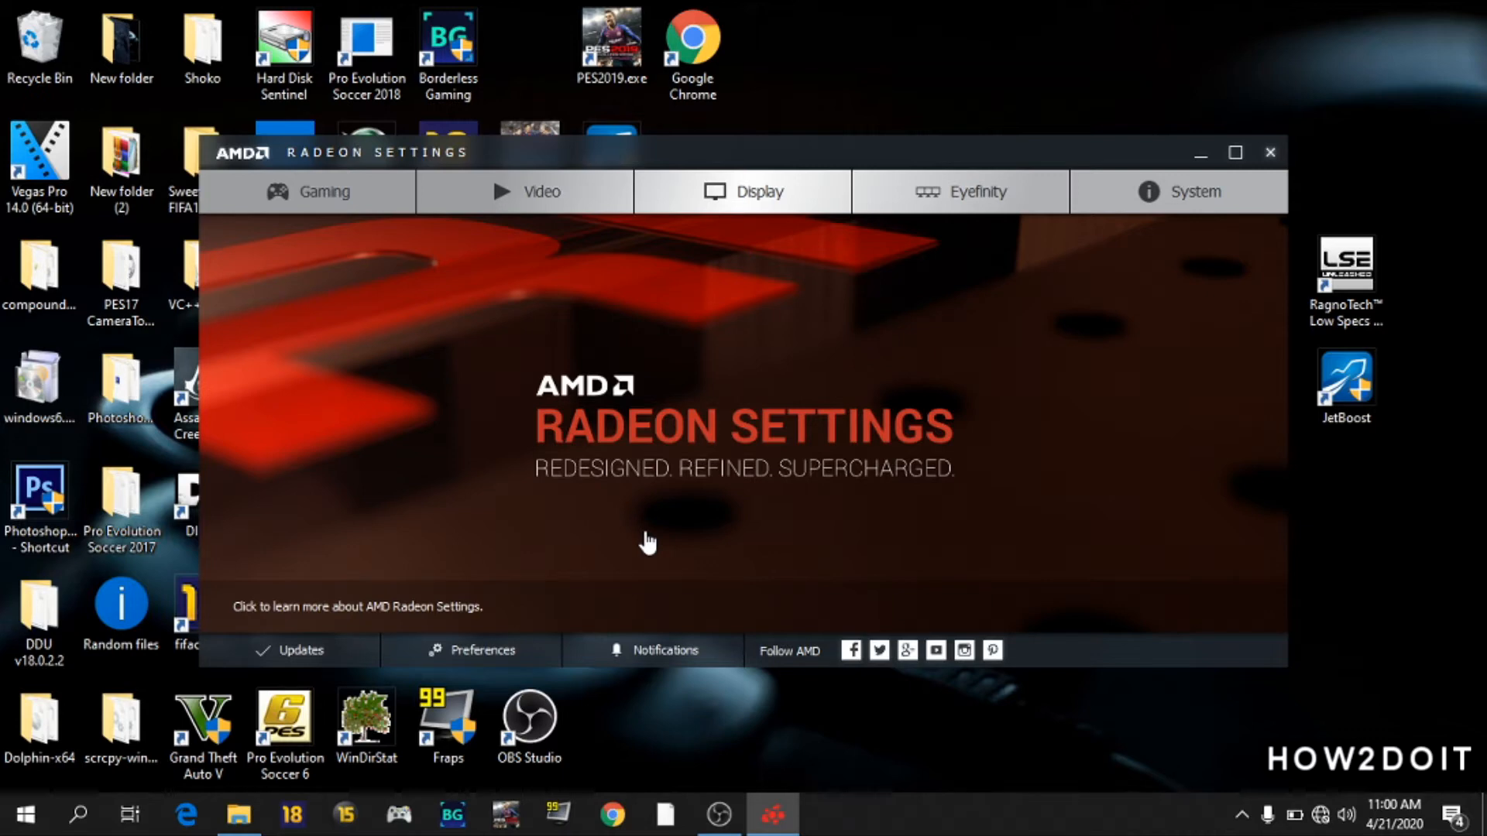
{"action": "mouse_move", "coordinate": [446, 427]}
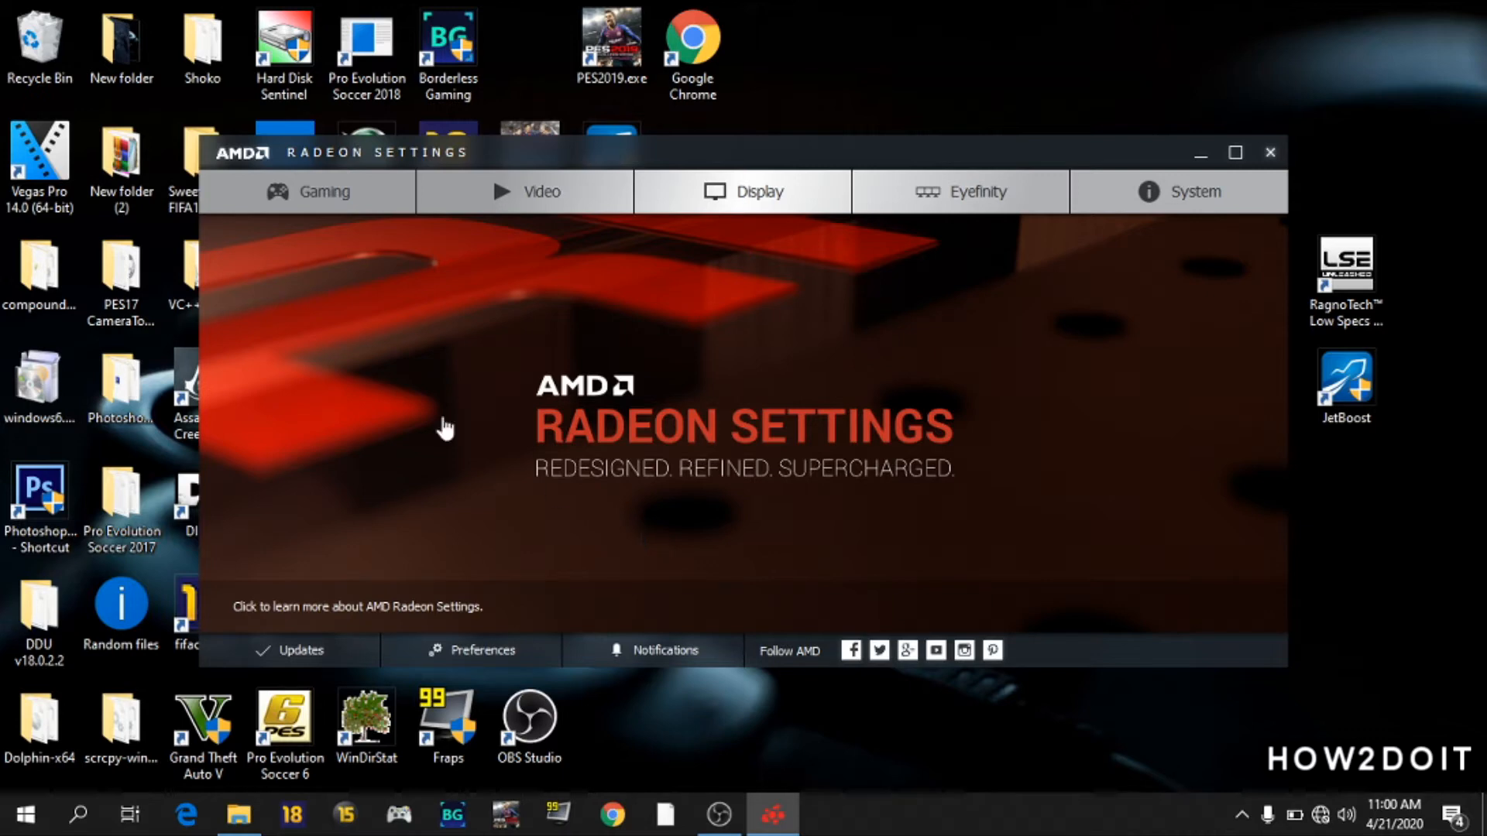
- View the GPU Clock and Memory Clock sliders under Gaming > Global Settings > Global OverDrive, then minimize
{"action": "left_click", "coordinate": [307, 191]}
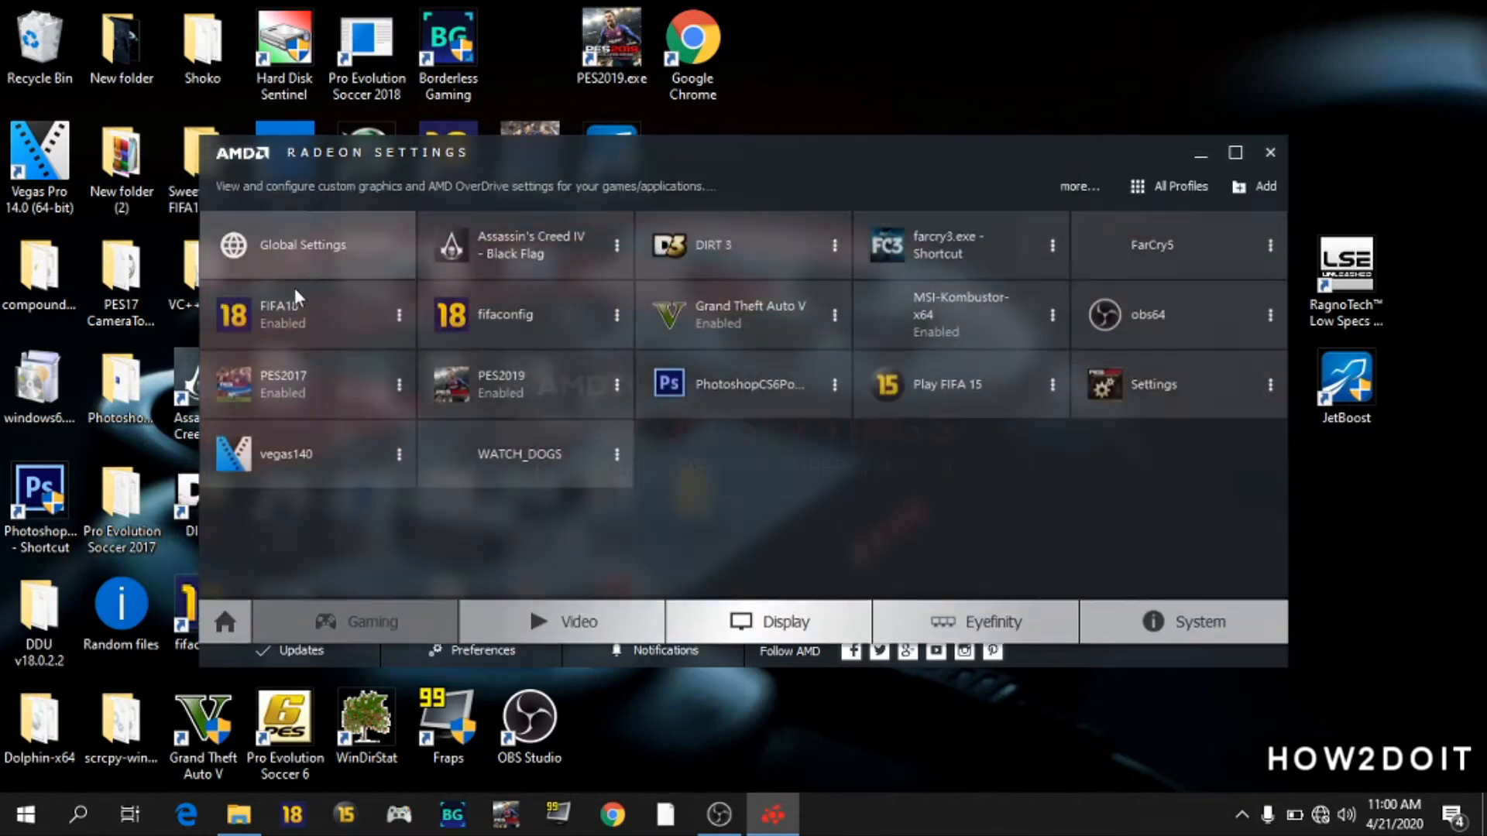
{"action": "left_click", "coordinate": [304, 245]}
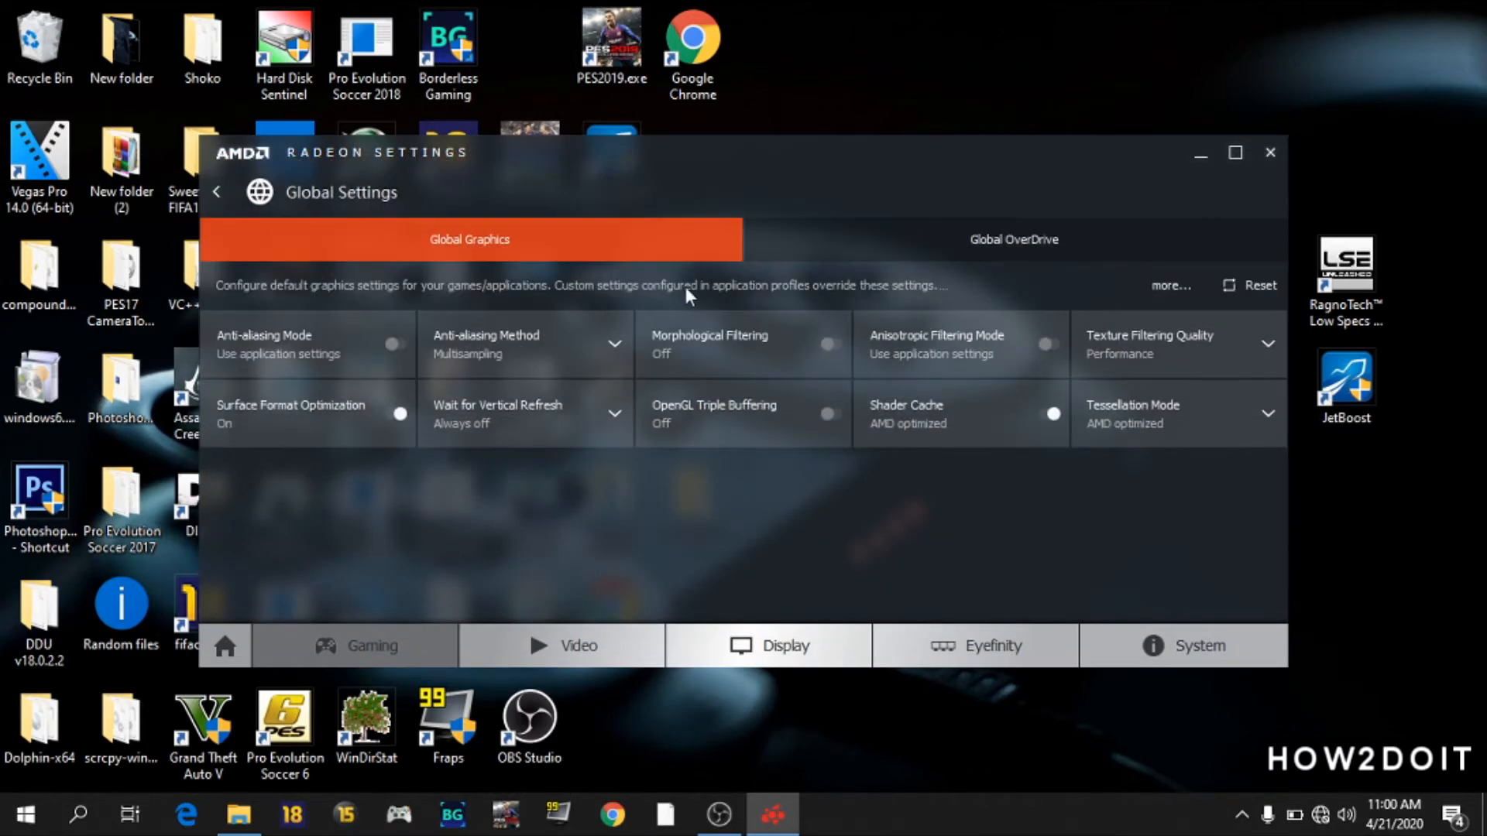
{"action": "left_click", "coordinate": [1013, 239]}
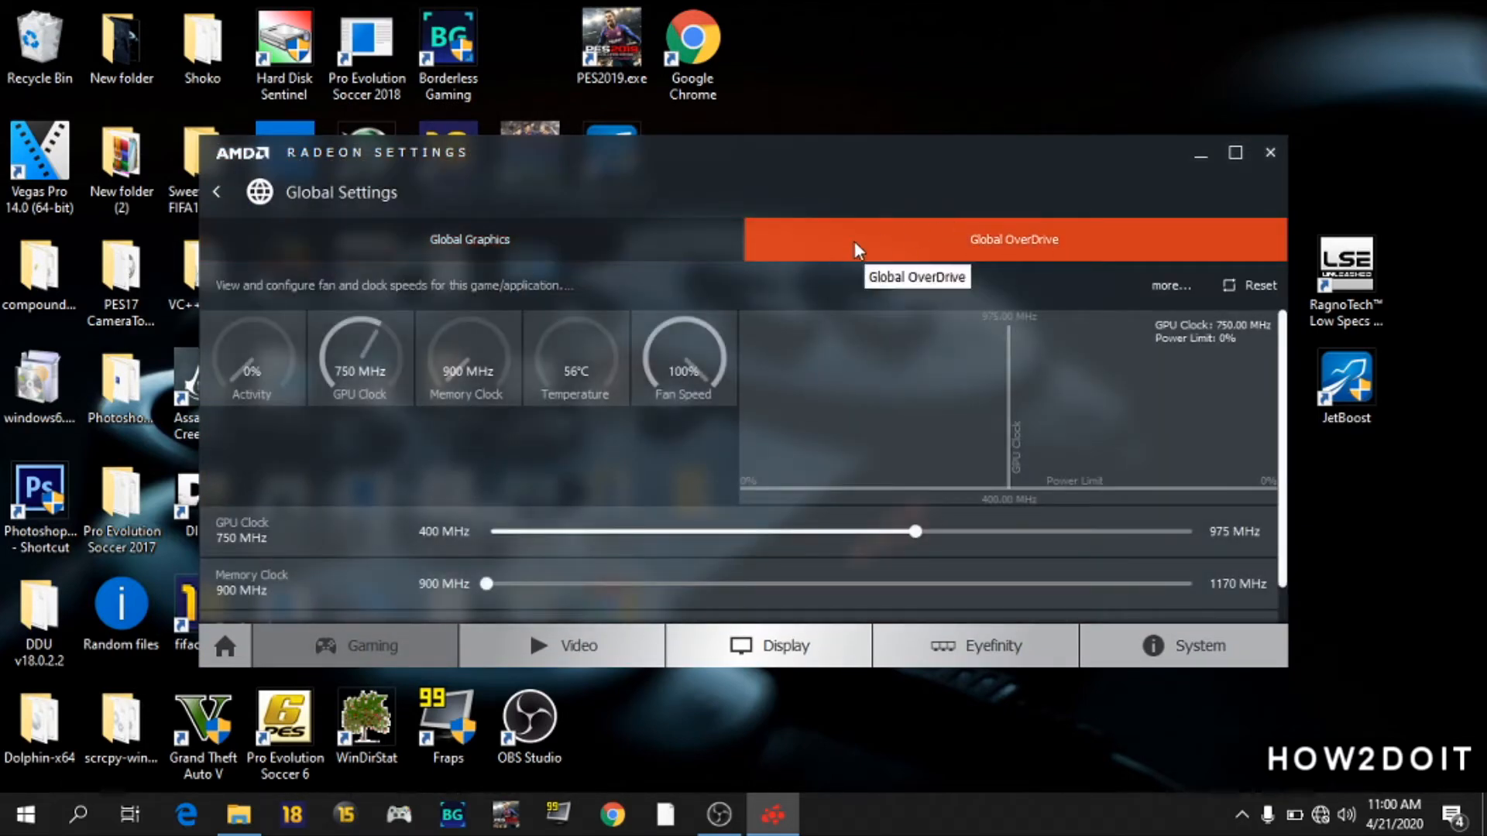
{"action": "mouse_move", "coordinate": [897, 235]}
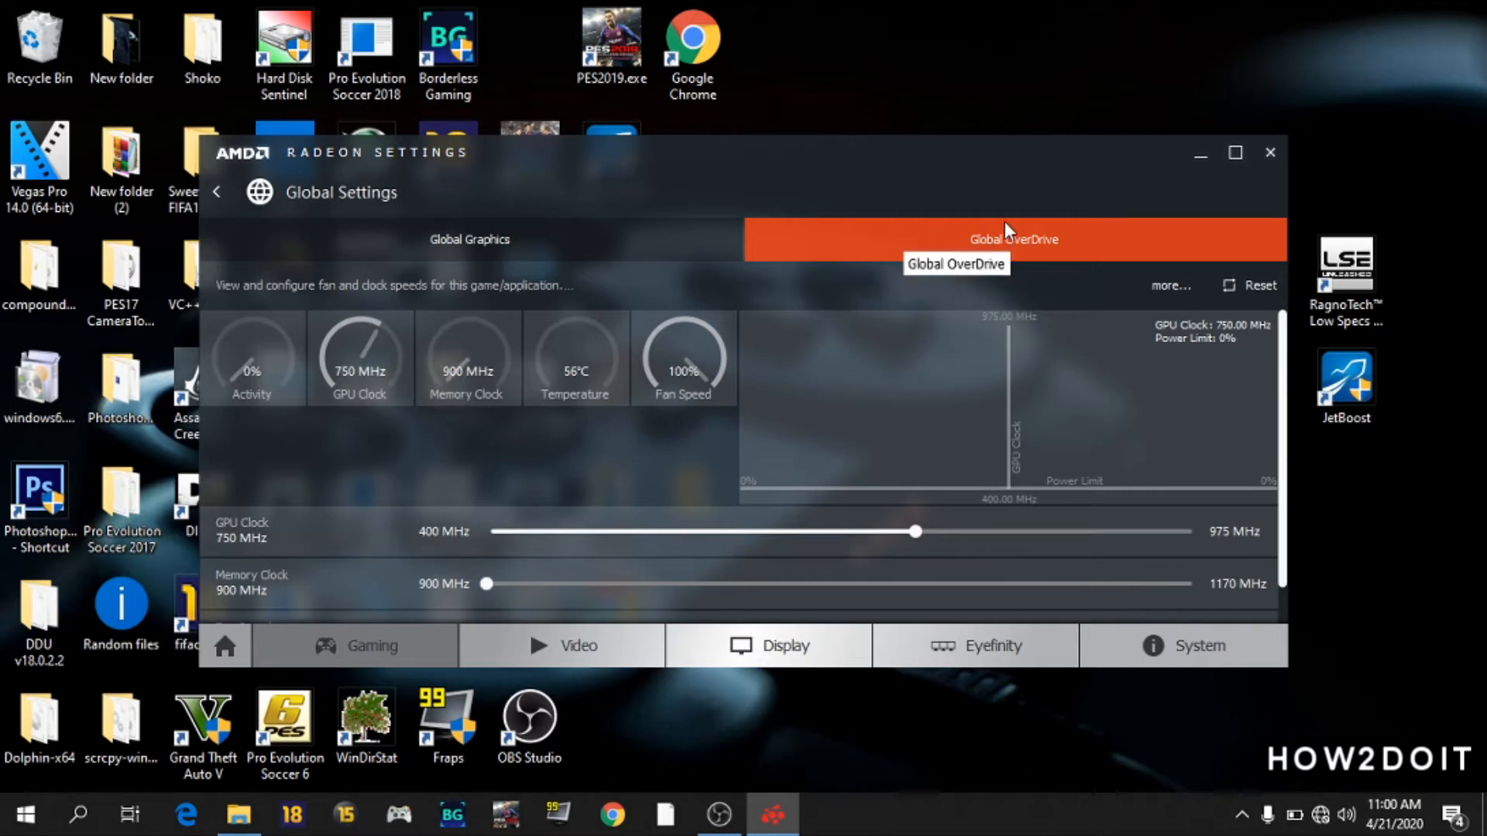
{"action": "mouse_move", "coordinate": [1199, 153]}
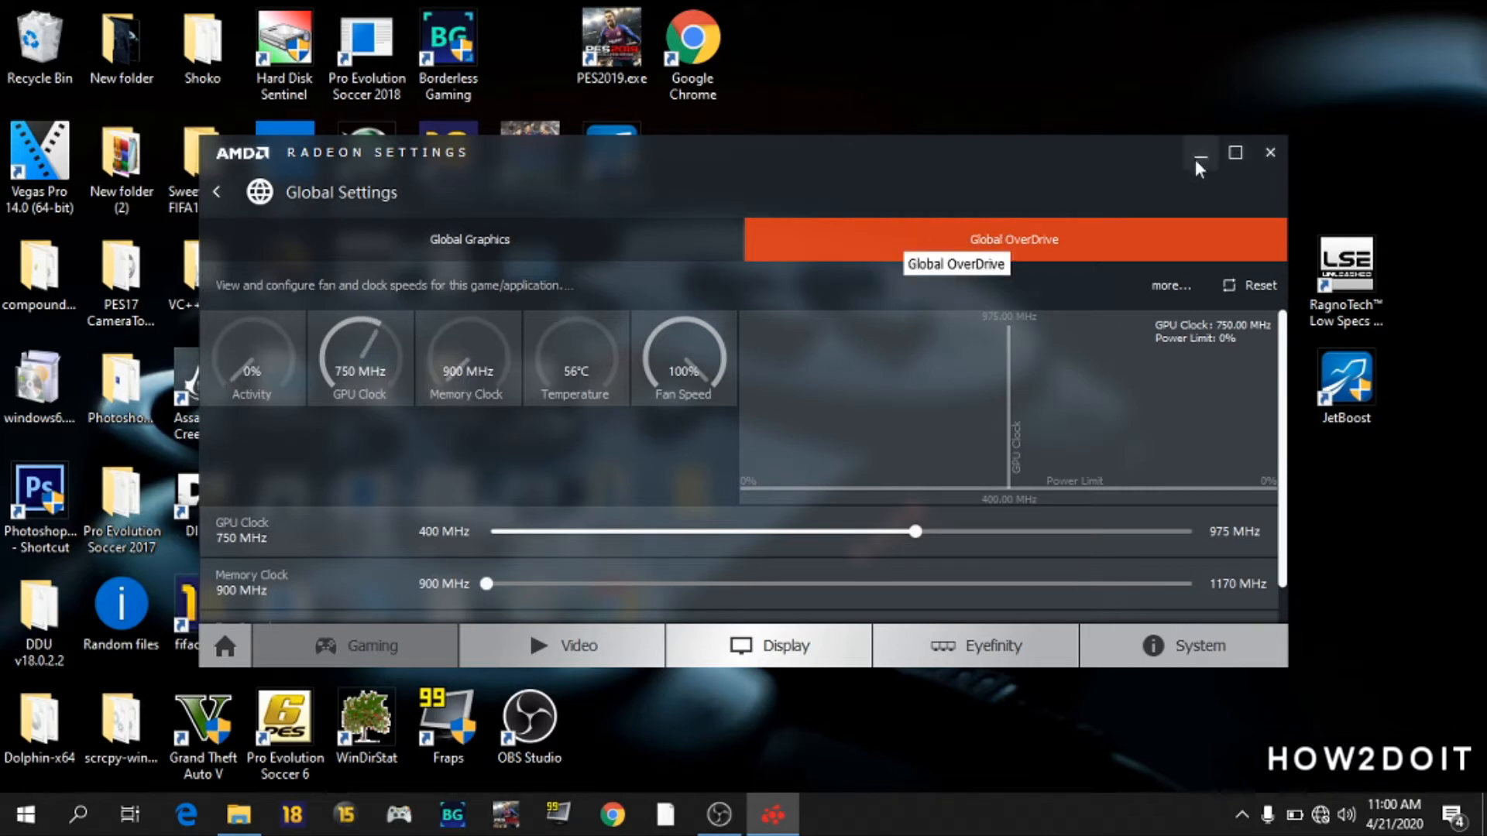
{"action": "left_click", "coordinate": [1199, 153]}
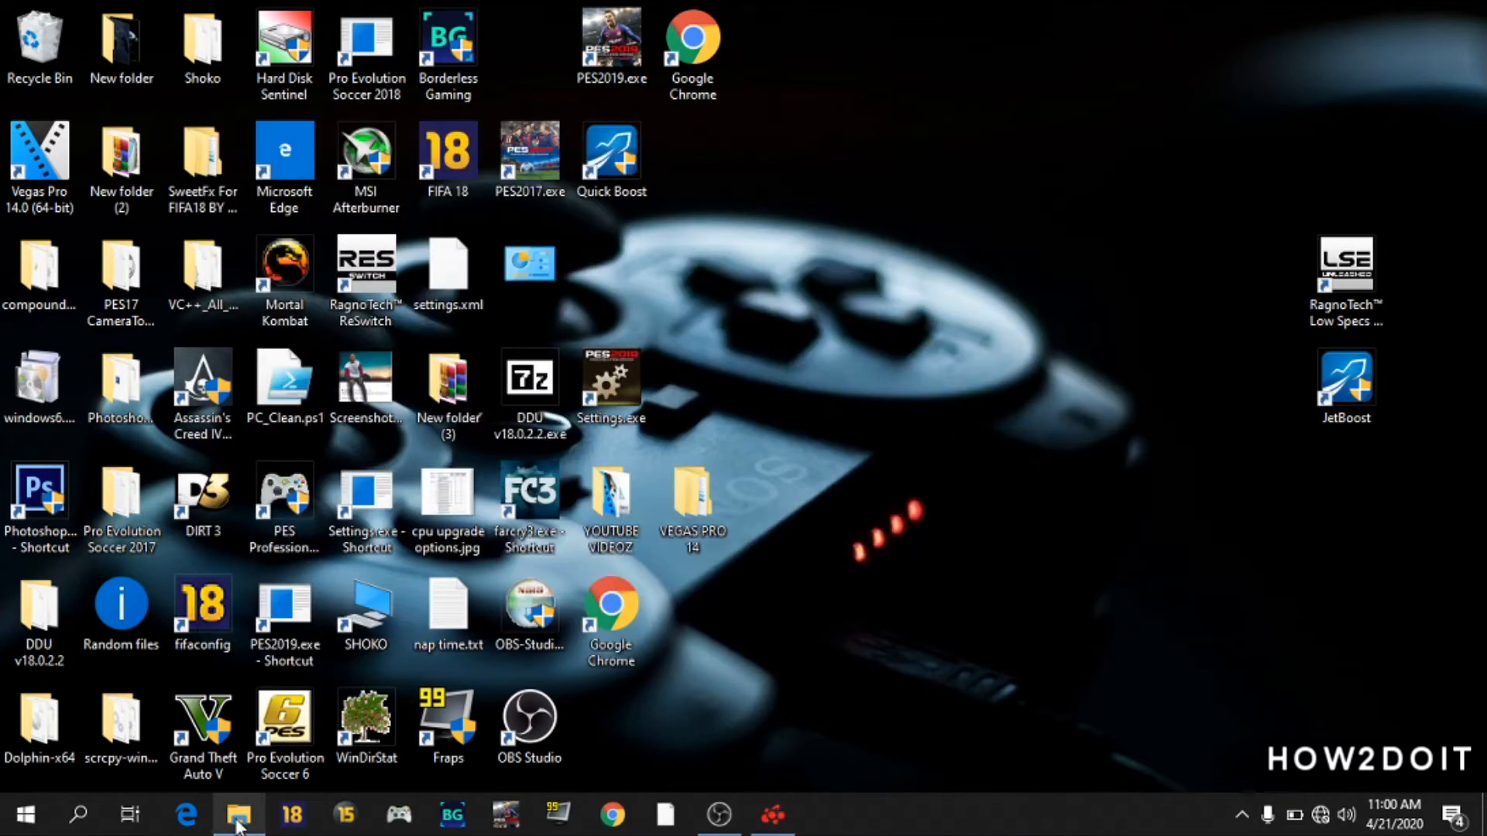
- Launch MSI Afterburner from its Start Menu folder, showing 750 MHz core and 900 MHz memory clock
{"action": "left_click", "coordinate": [238, 814]}
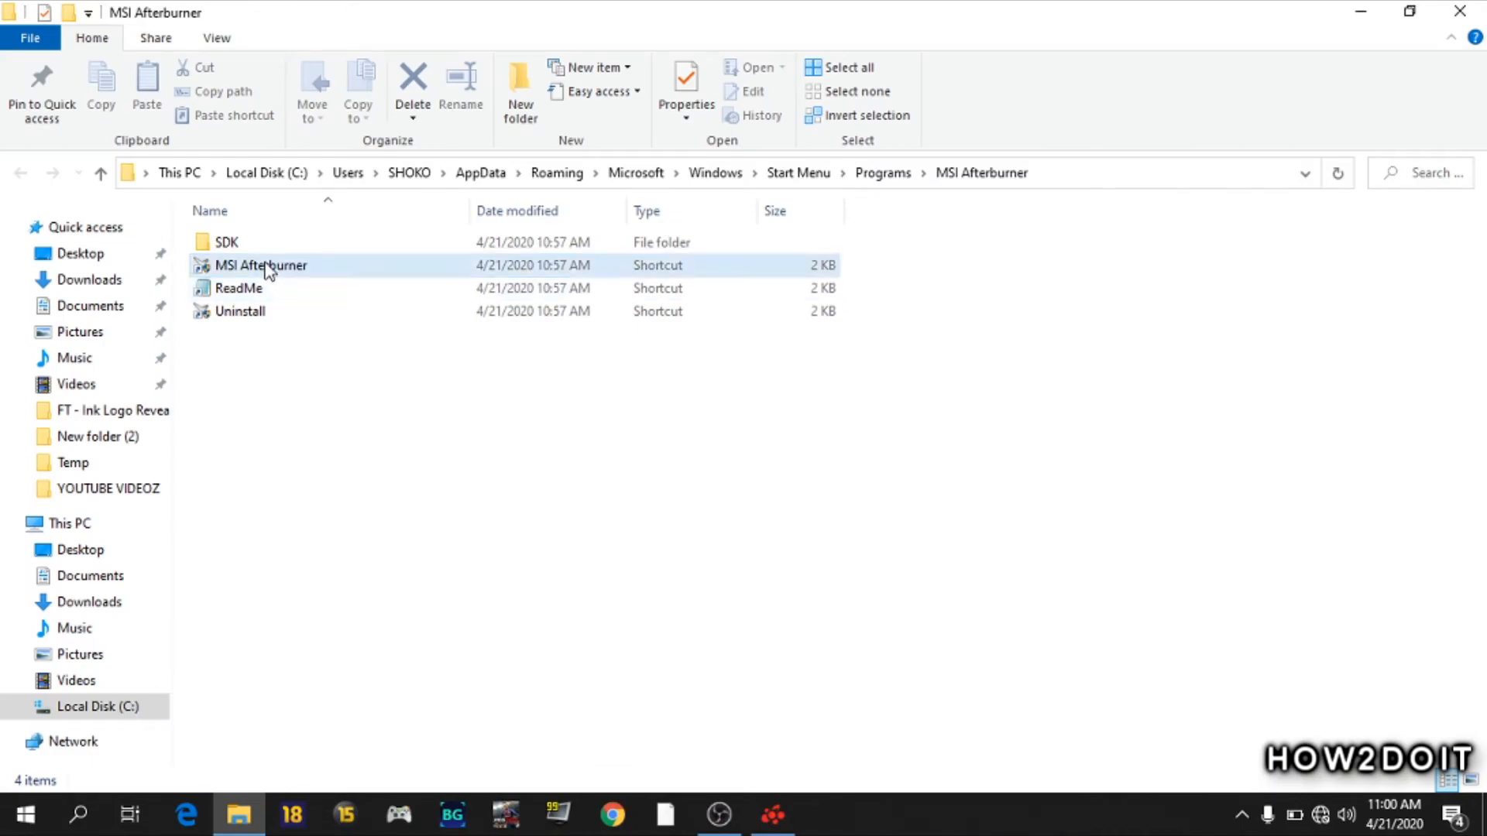
{"action": "double_click", "coordinate": [261, 265]}
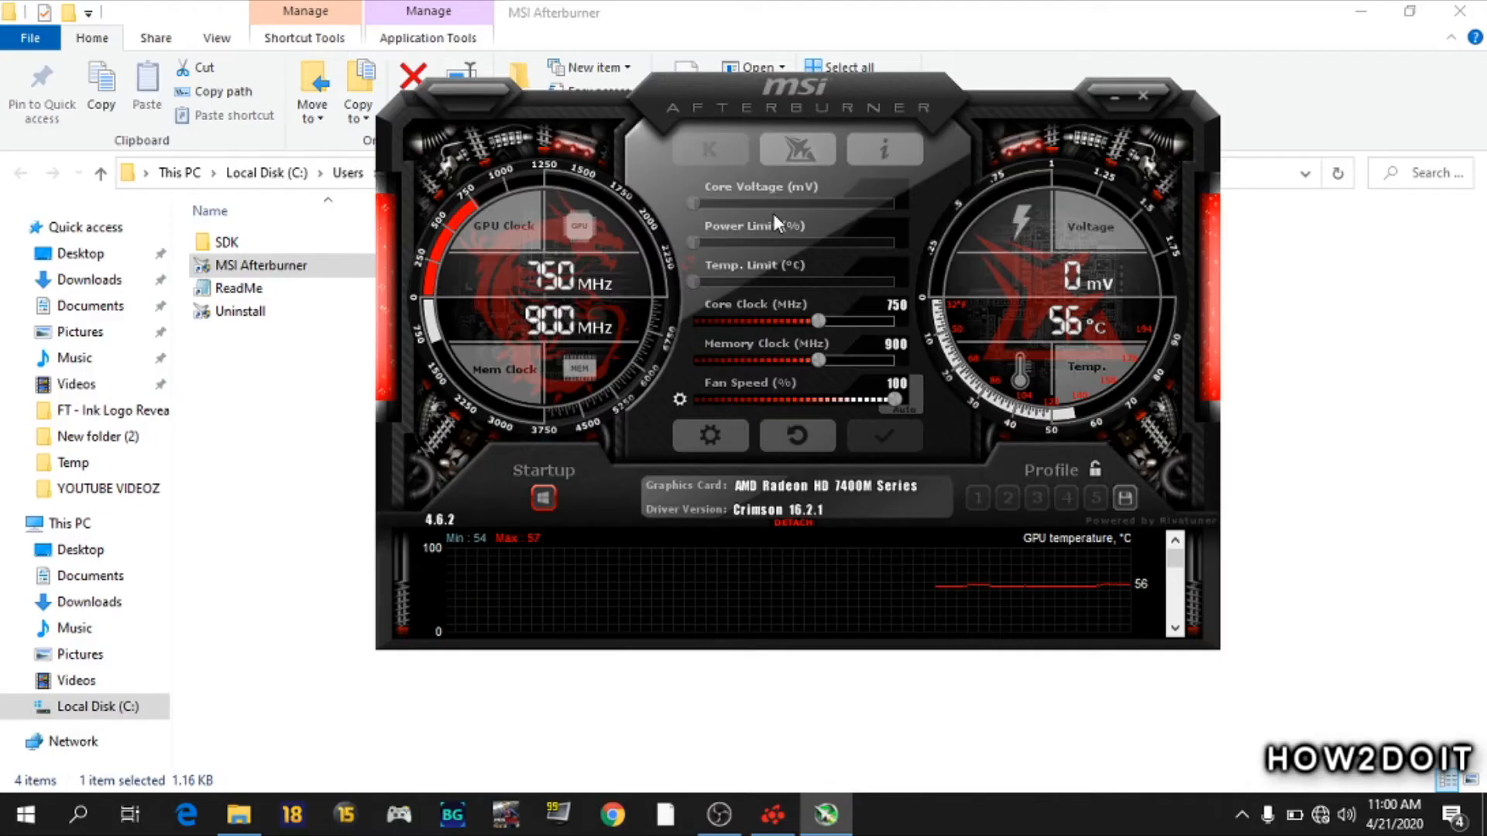
- Enable 'Extend official overclocking limits' in MSI Afterburner's properties and confirm with OK
{"action": "left_click", "coordinate": [710, 436]}
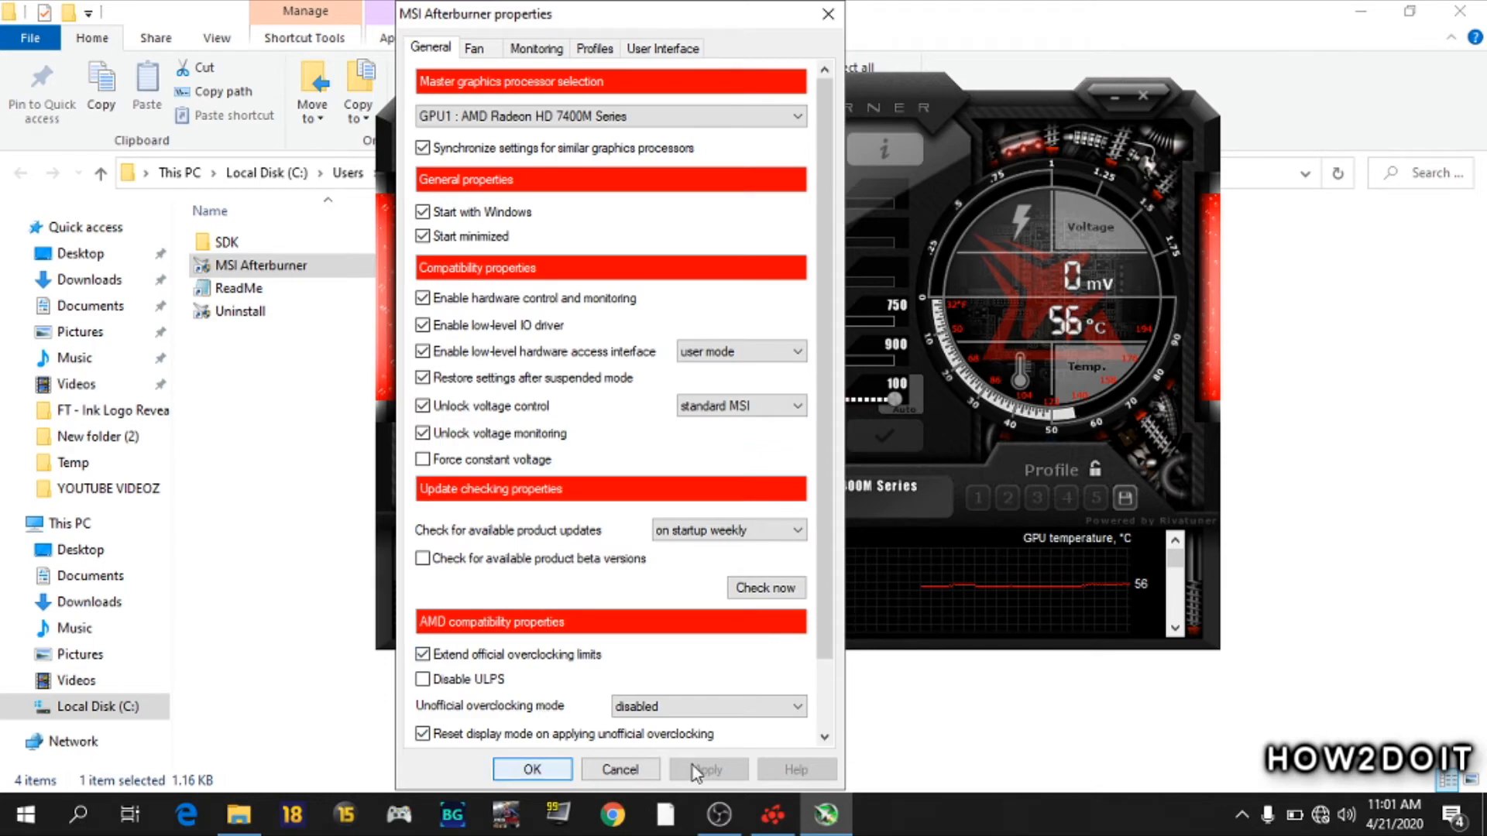
{"action": "left_click", "coordinate": [531, 769]}
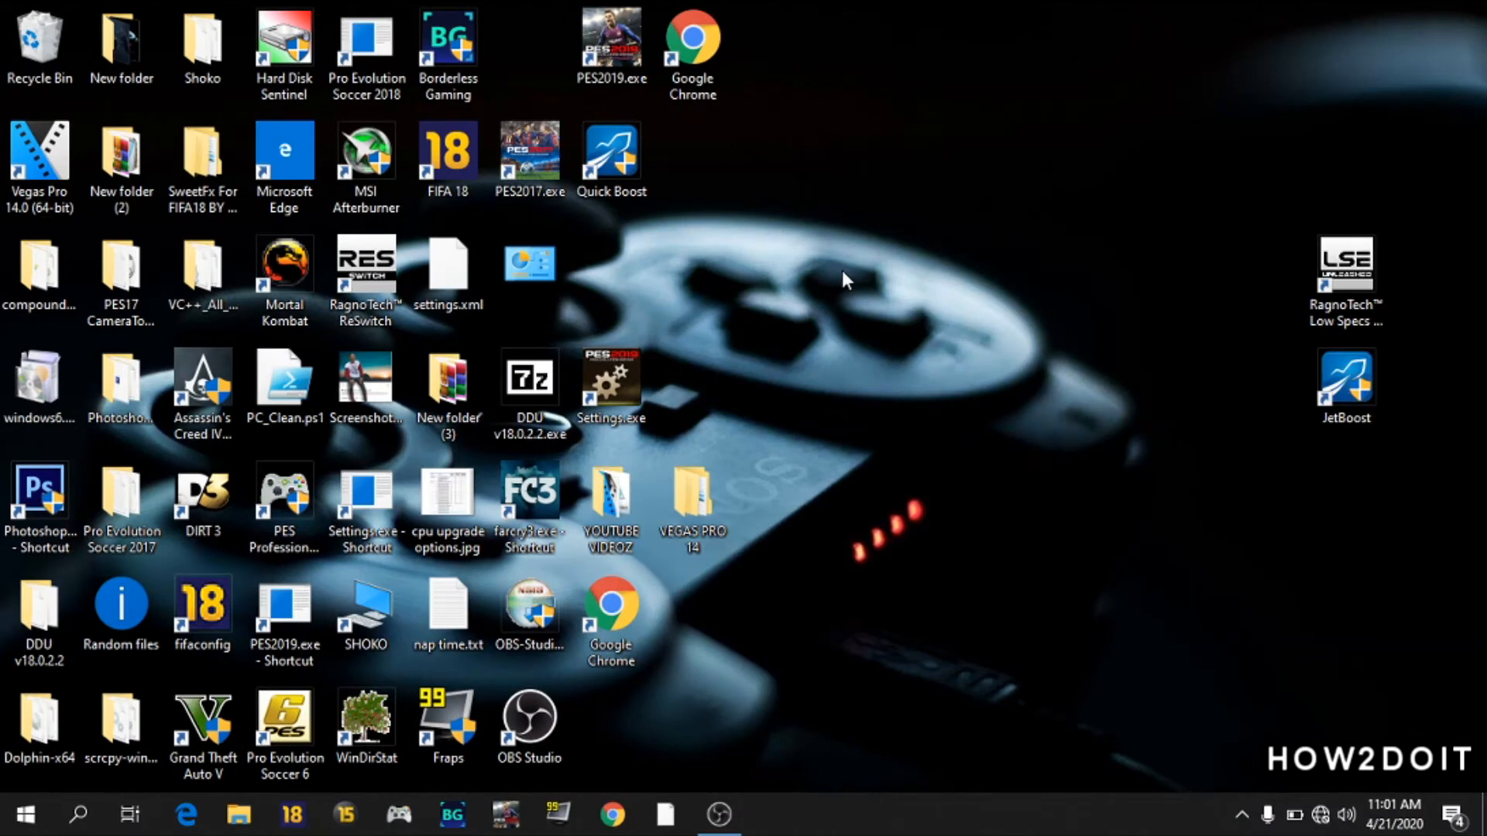
- Reopen Radeon Settings' Global OverDrive, scroll to the 100% Fan Speed control, and close
{"action": "double_click", "coordinate": [611, 379]}
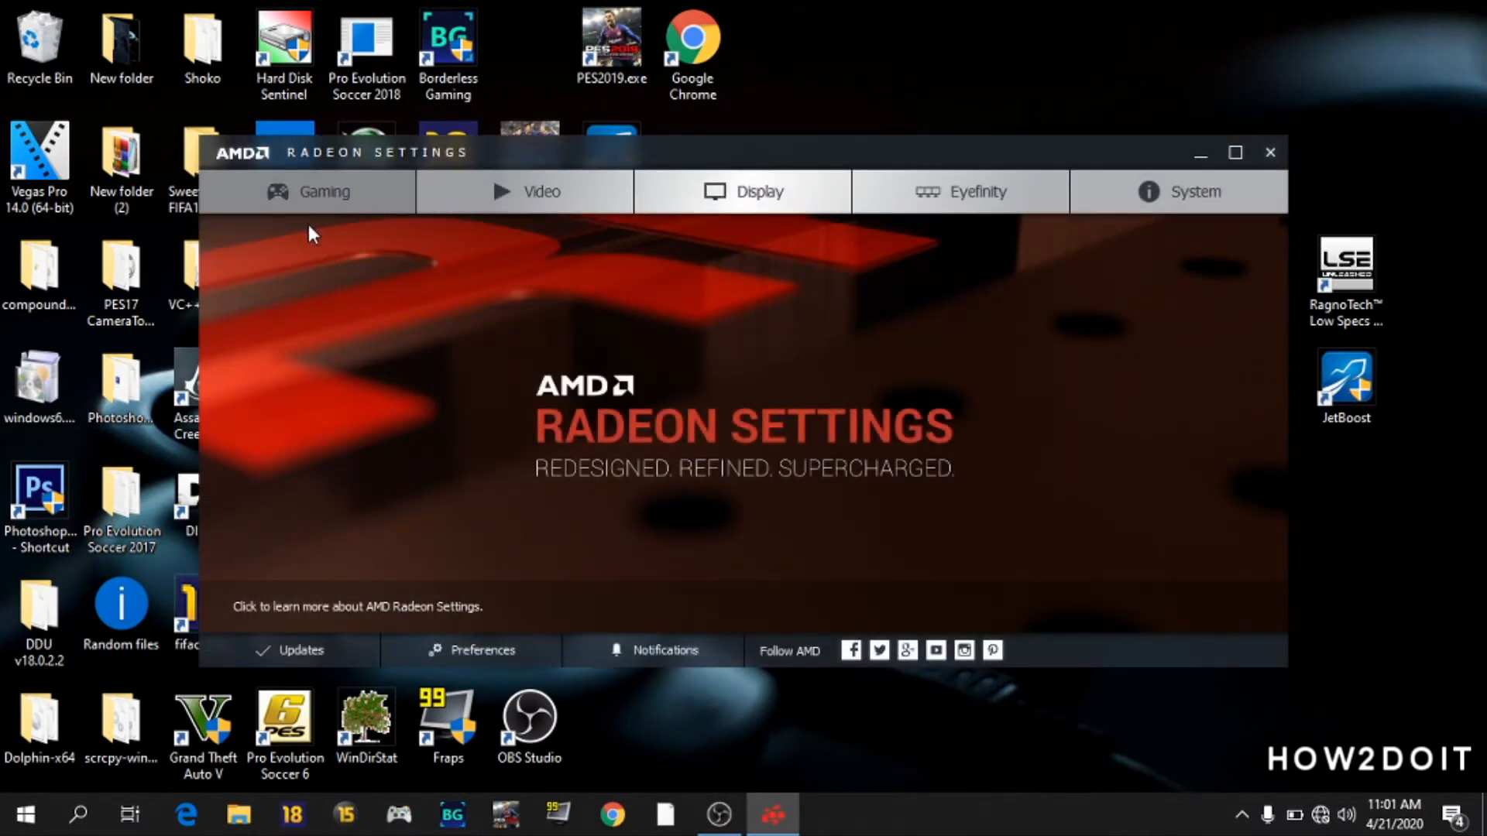
{"action": "left_click", "coordinate": [324, 191]}
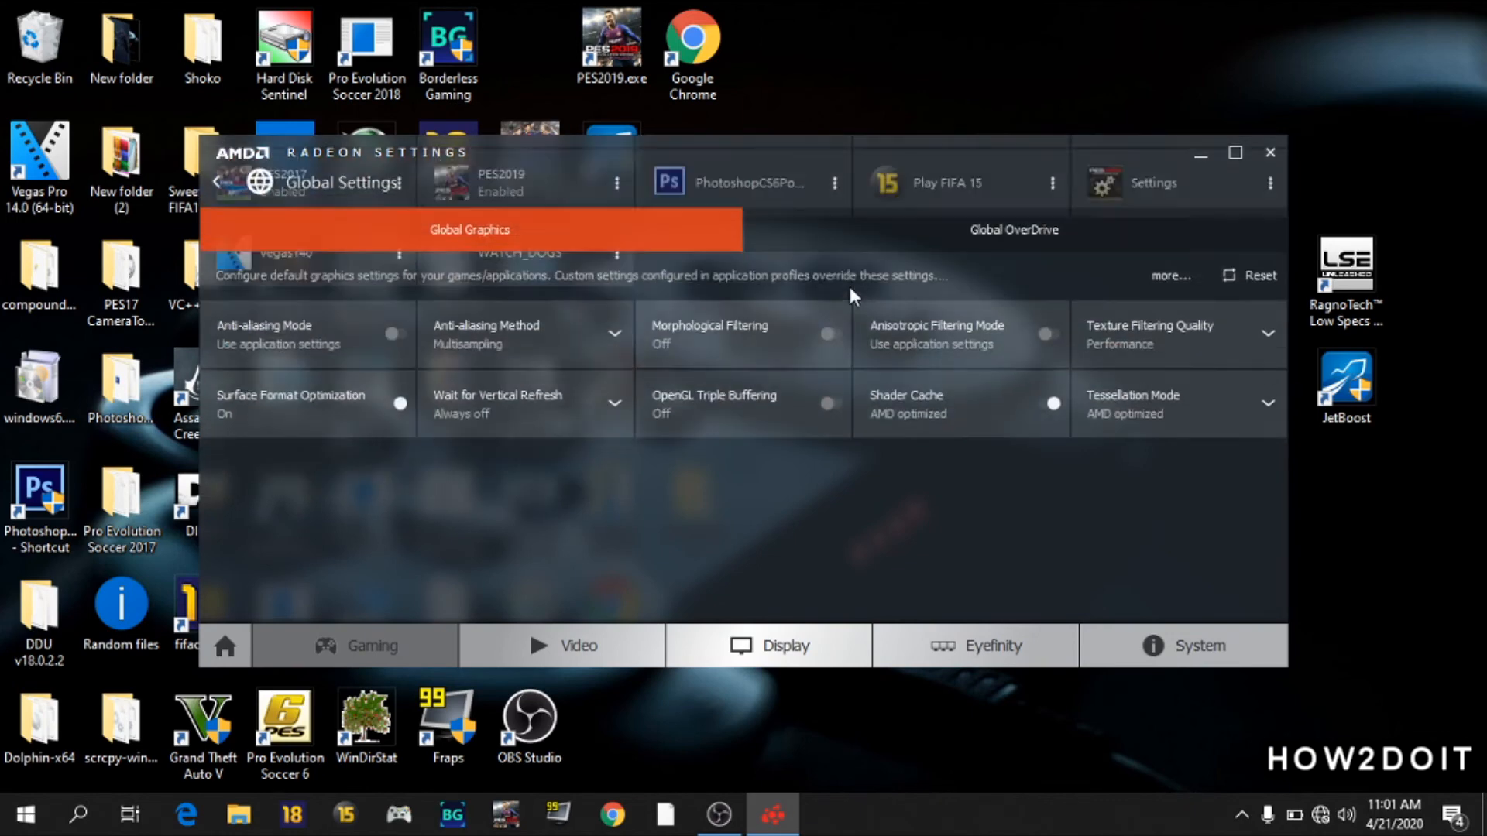
{"action": "left_click", "coordinate": [1013, 239]}
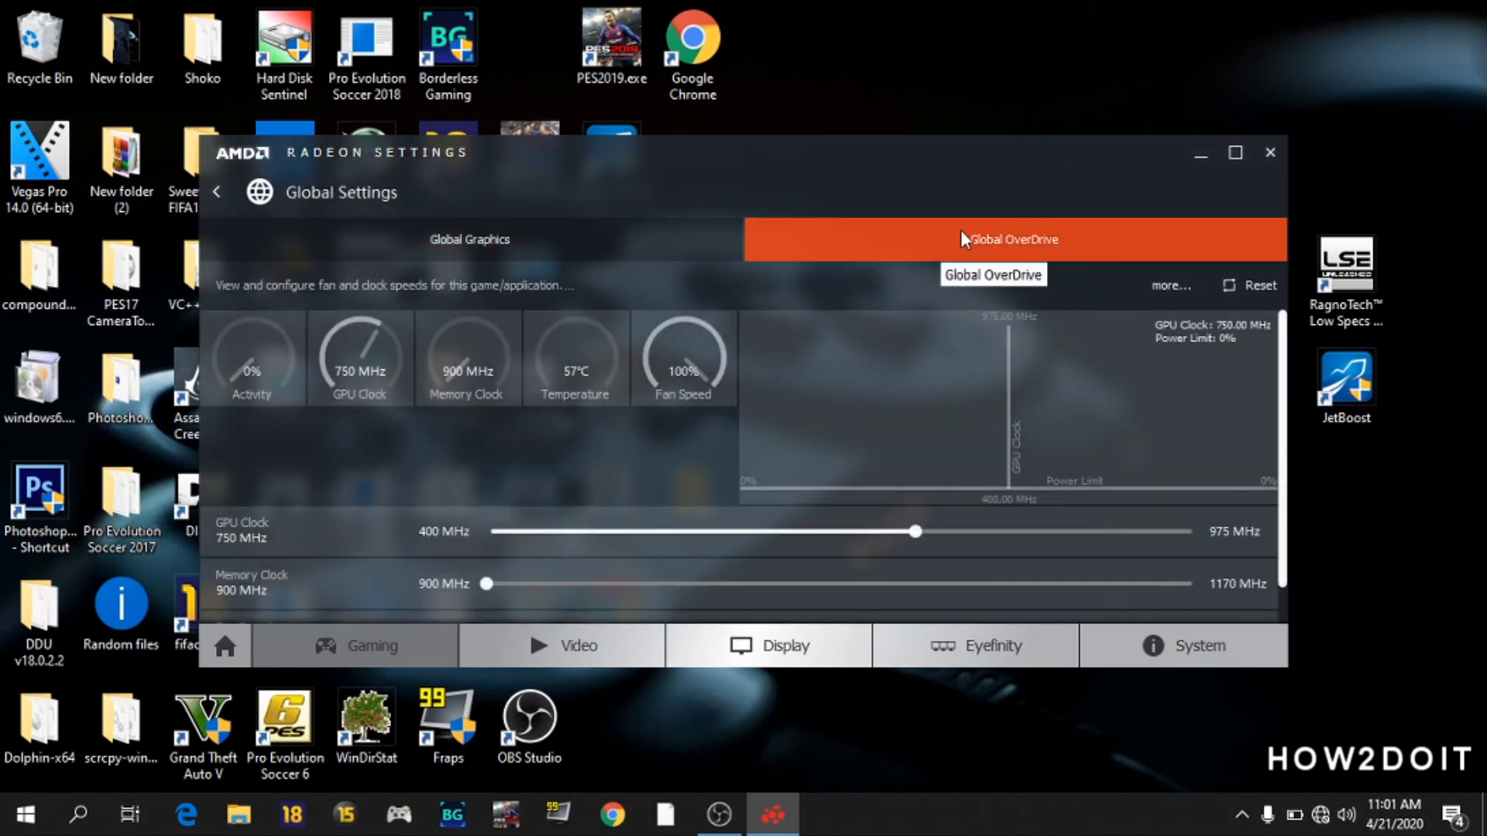
{"action": "scroll", "scroll_direction": "down", "scroll_amount": 3}
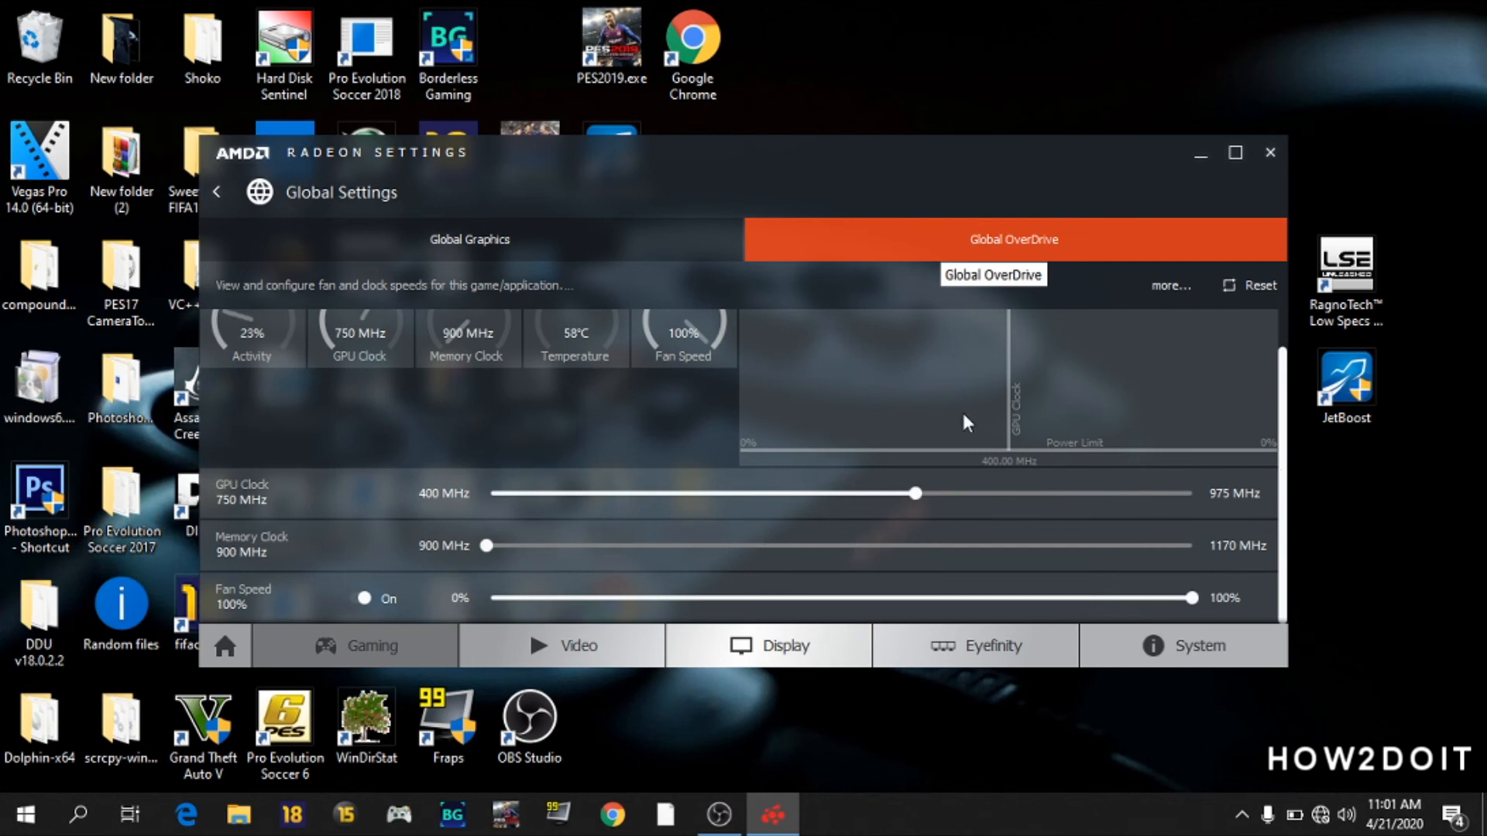
{"action": "left_click", "coordinate": [1270, 153]}
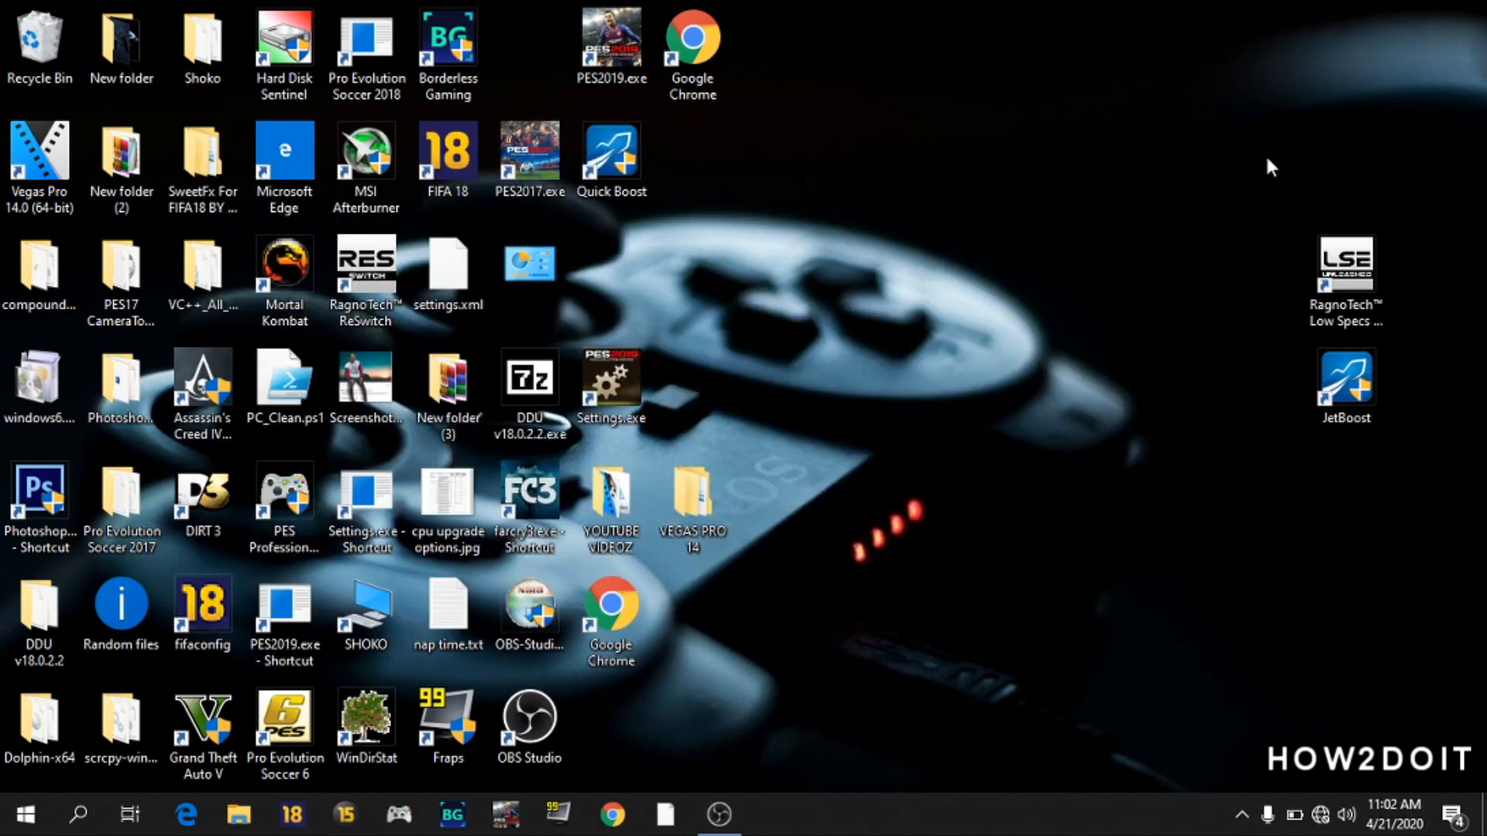